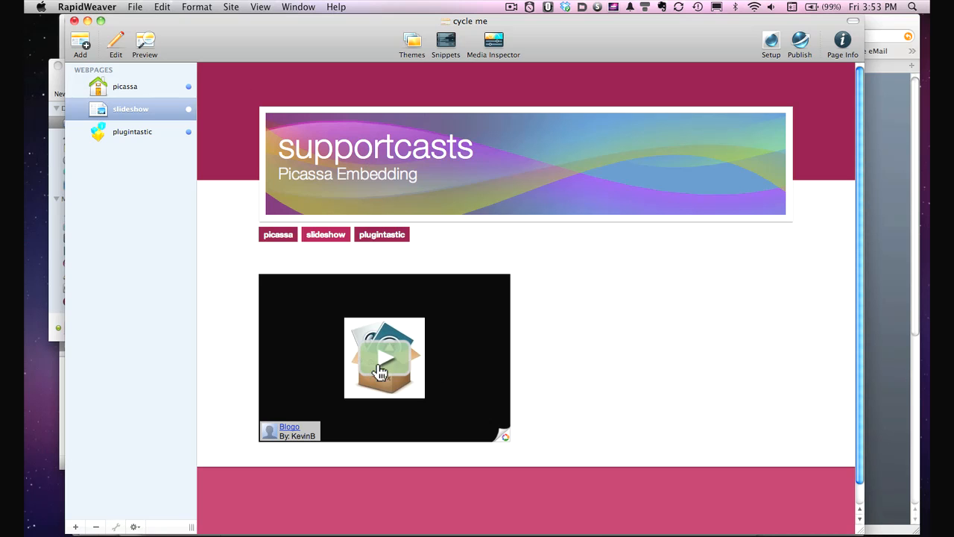
# - Start the embedded Picasa slideshow in the page preview, then pause it
pyautogui.click(385, 357)
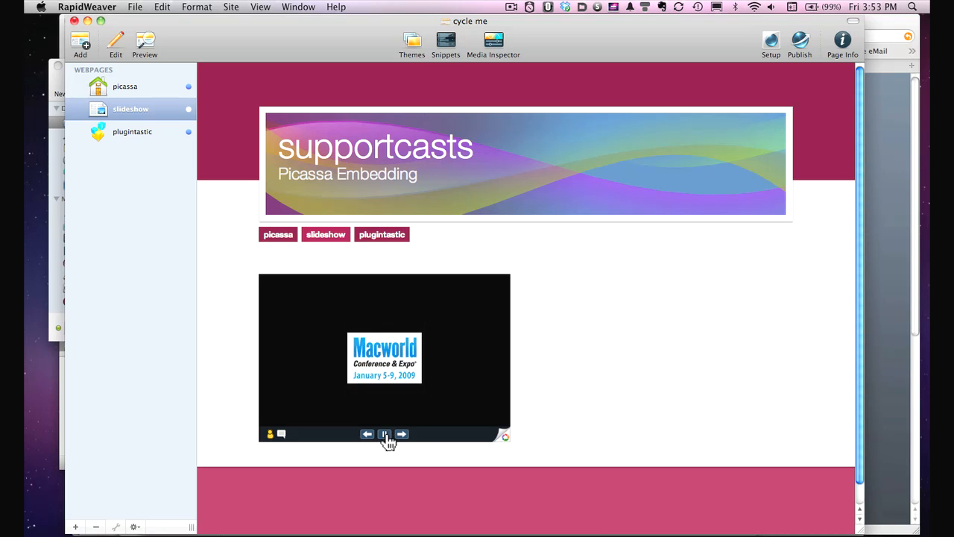
pyautogui.click(126, 86)
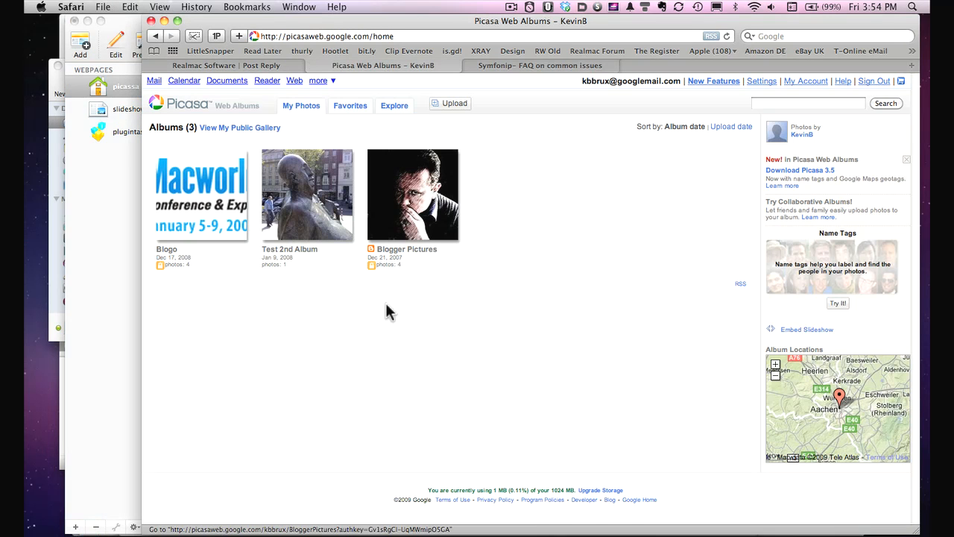
# - Copy the image address of the Blogo album thumbnail in Picasa Web Albums
pyautogui.rightClick(200, 193)
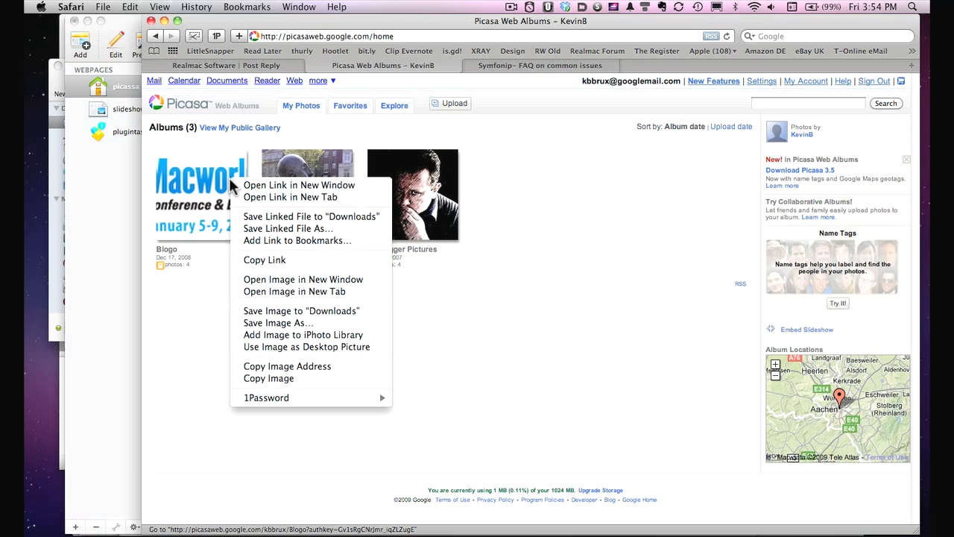
pyautogui.moveTo(287, 366)
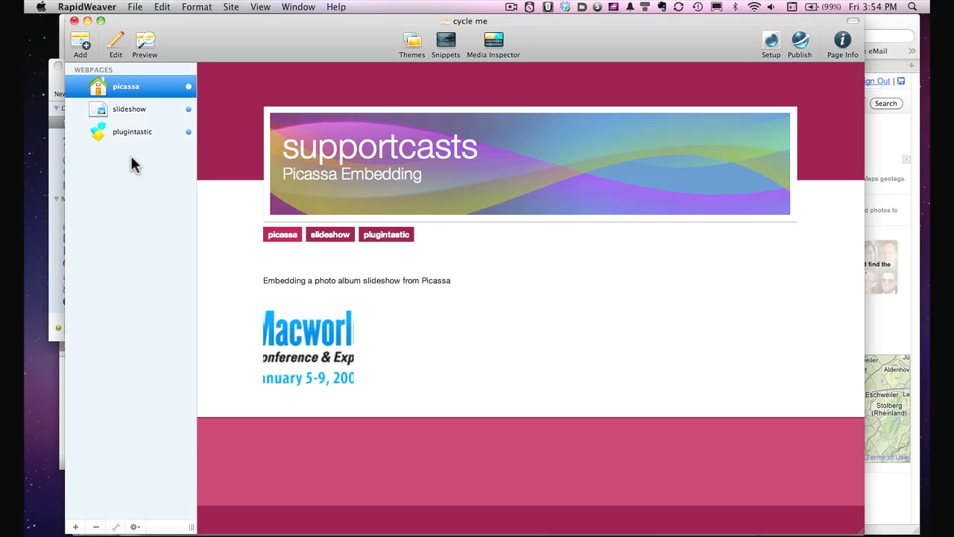
# - Switch the picassa page to Edit mode and select the Blogo <img> code line
pyautogui.click(117, 45)
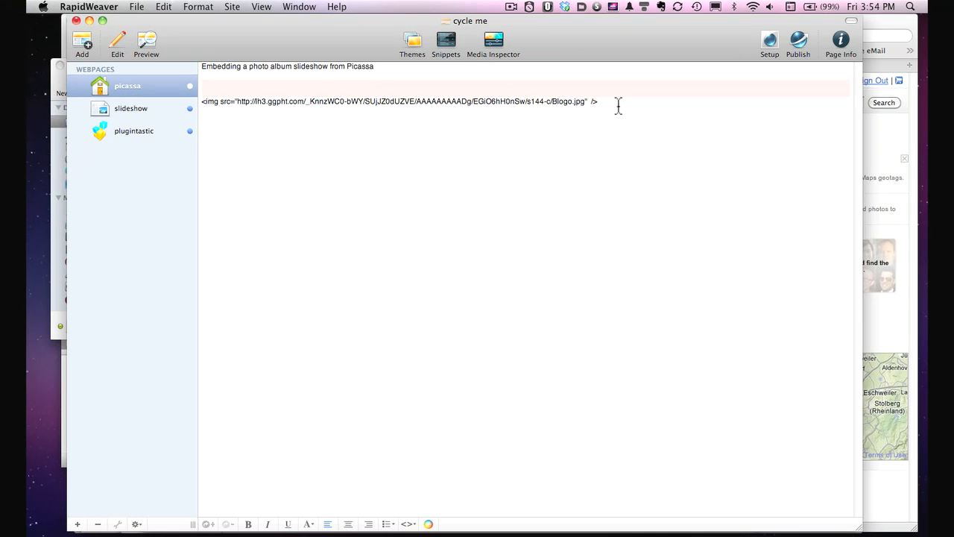
pyautogui.moveTo(597, 101); pyautogui.dragTo(202, 101)
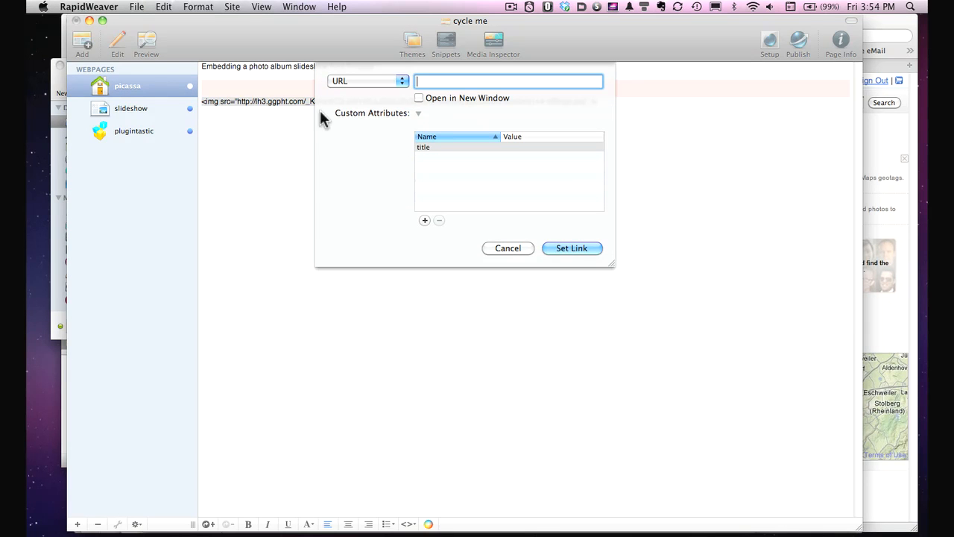
# - Set the image's link type to Page > slideshow and apply the link
pyautogui.click(367, 80)
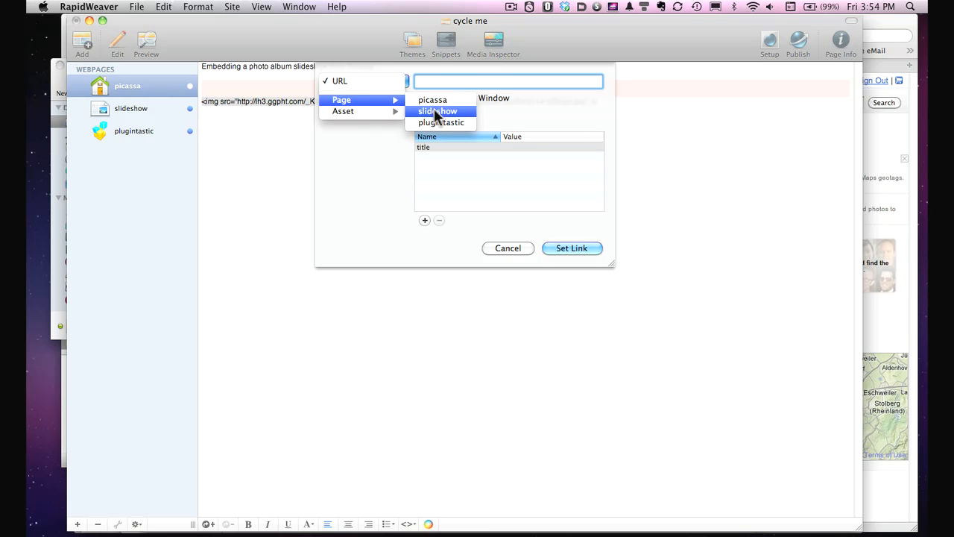
pyautogui.click(438, 110)
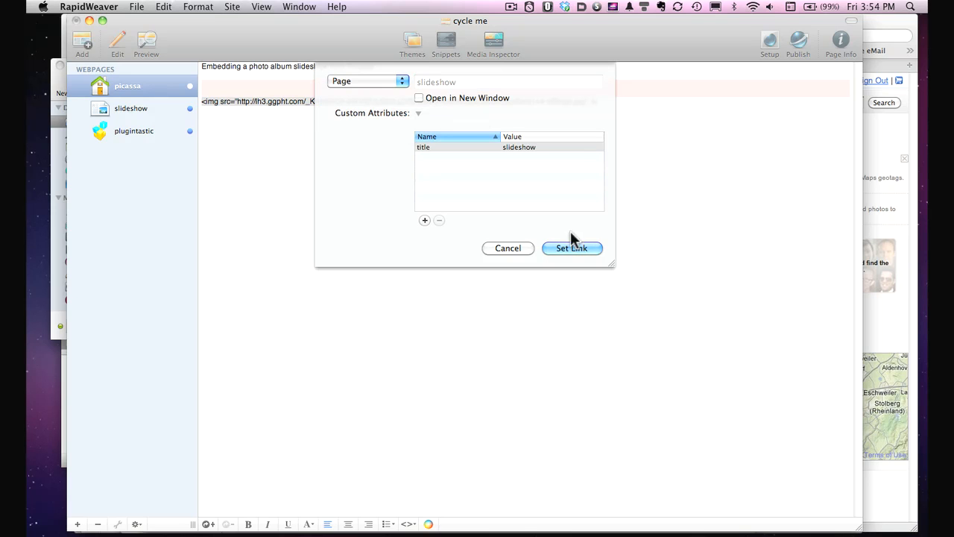
pyautogui.click(573, 248)
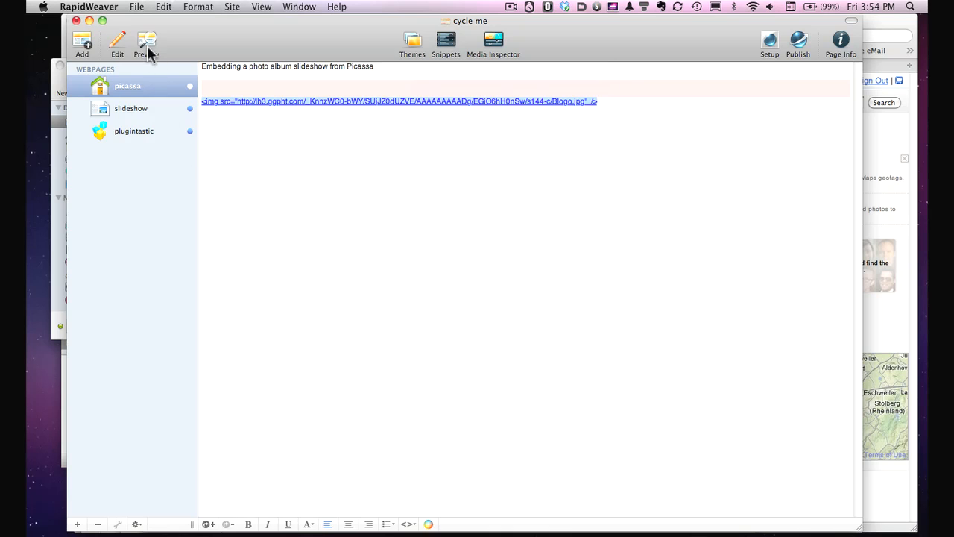
# - Preview the picassa page to test the linked image, then switch to the plugintastic page in Edit mode
pyautogui.click(146, 42)
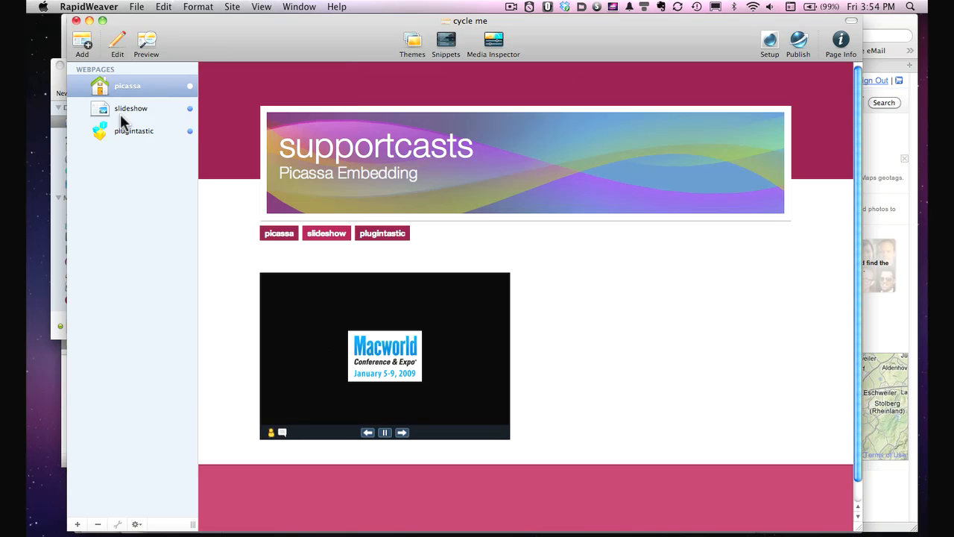
pyautogui.click(117, 43)
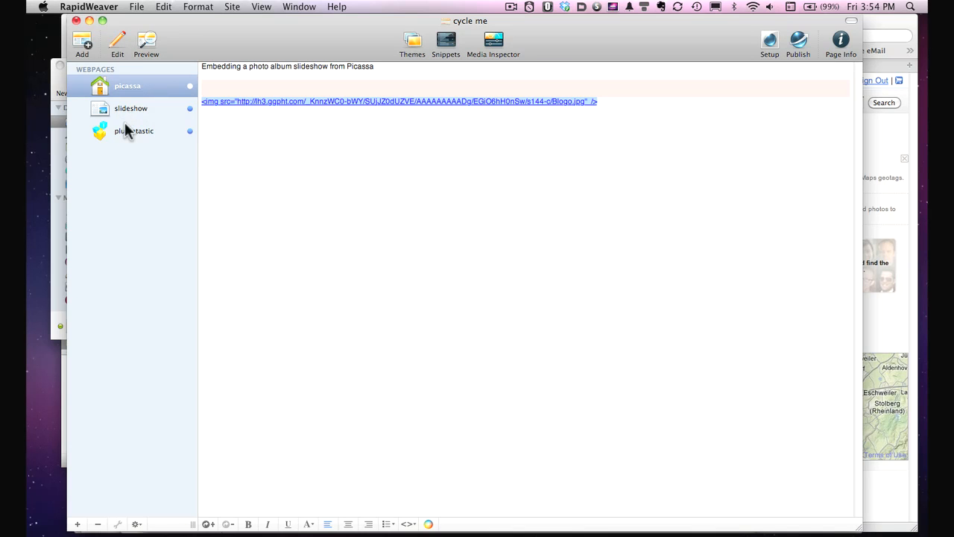
pyautogui.click(135, 131)
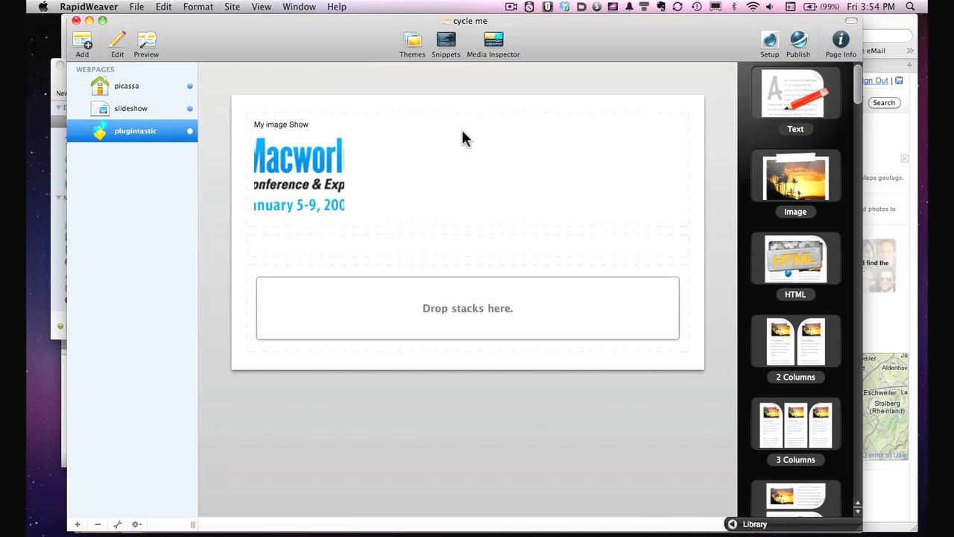
pyautogui.moveTo(360, 289)
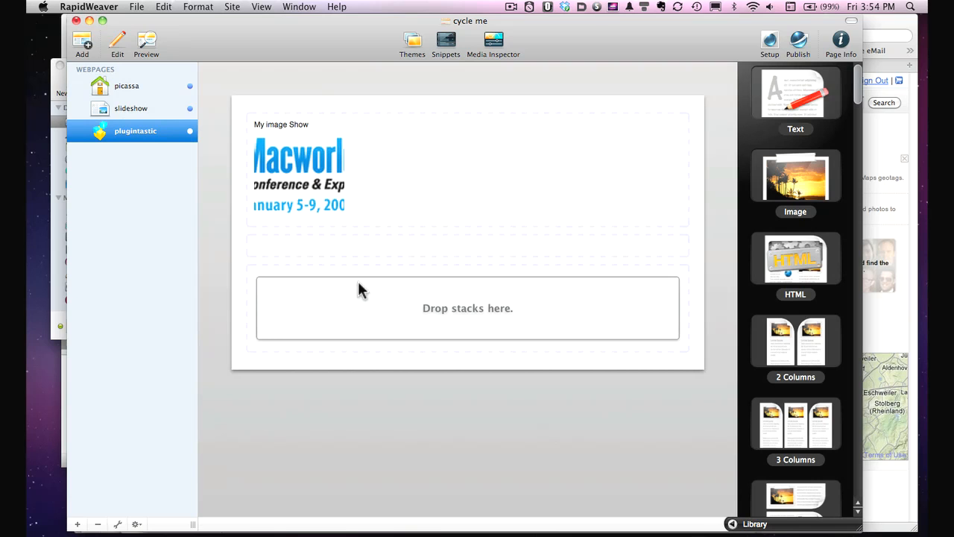
pyautogui.moveTo(296, 252)
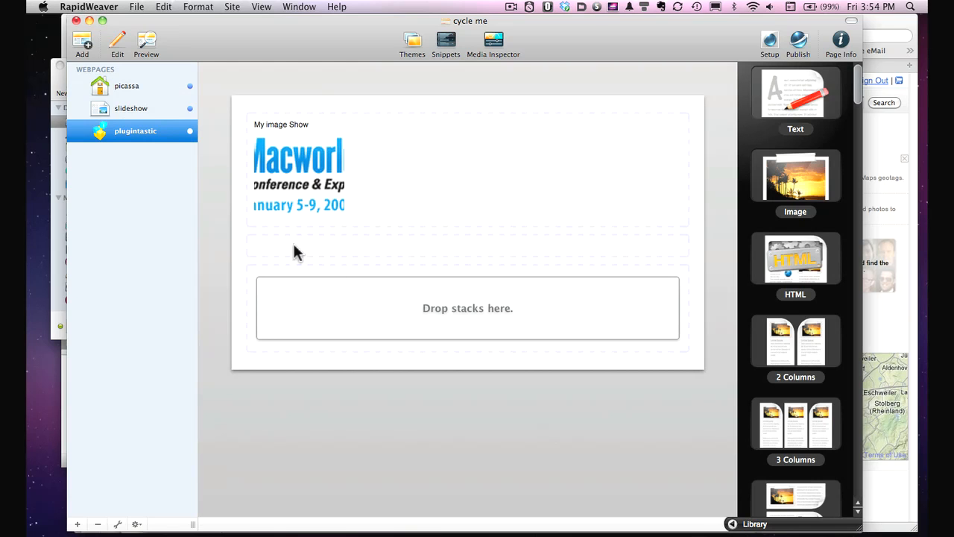
pyautogui.moveTo(301, 250)
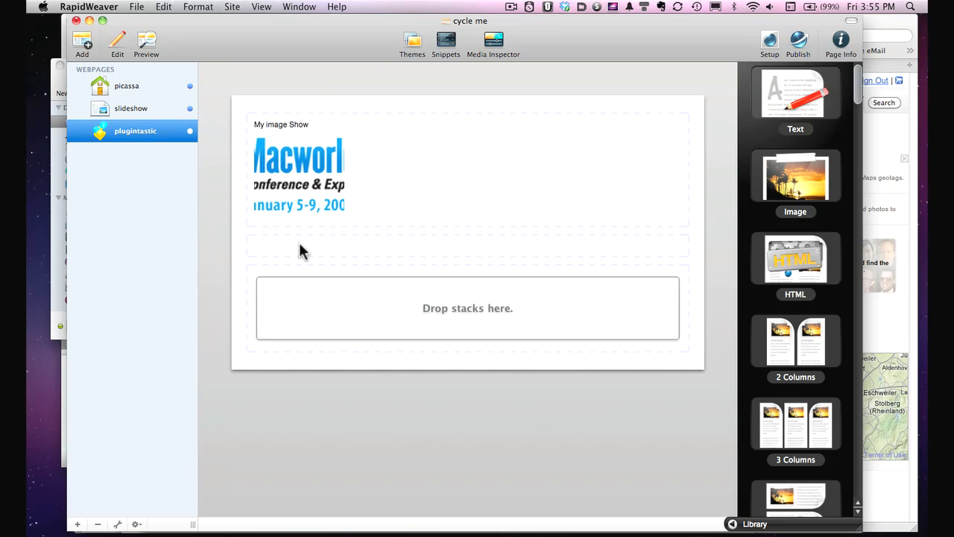
pyautogui.moveTo(325, 141)
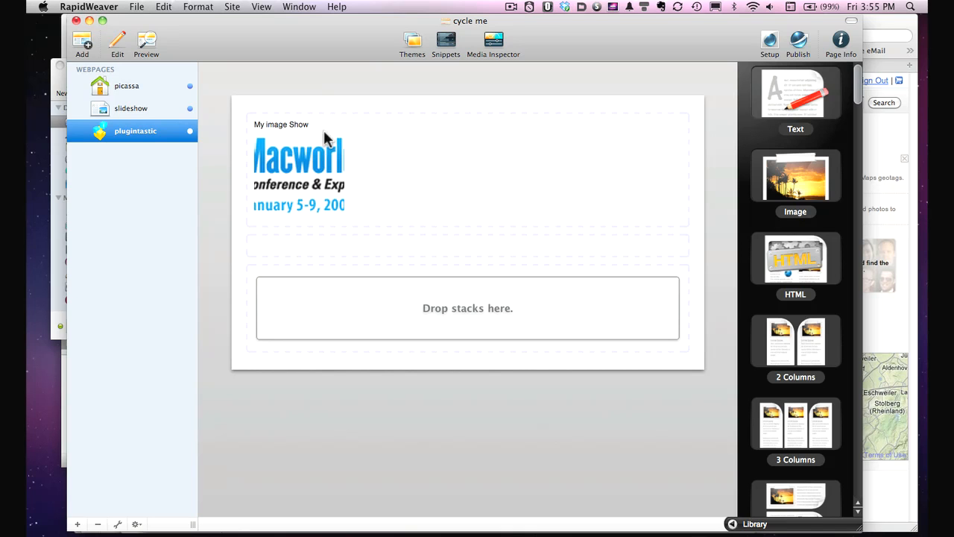
# - Edit the My image Show block to paste the hidden INLINE1 div with the Picasa slideshow embed code
pyautogui.click(325, 142)
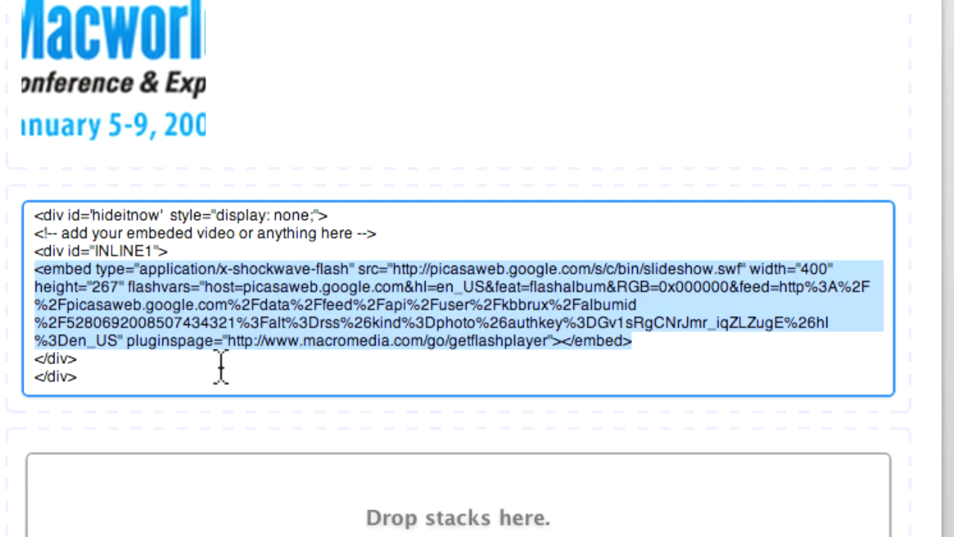
# - Finish editing the embed code block so the Blogo image can be linked to #INLINE1
pyautogui.click(74, 376)
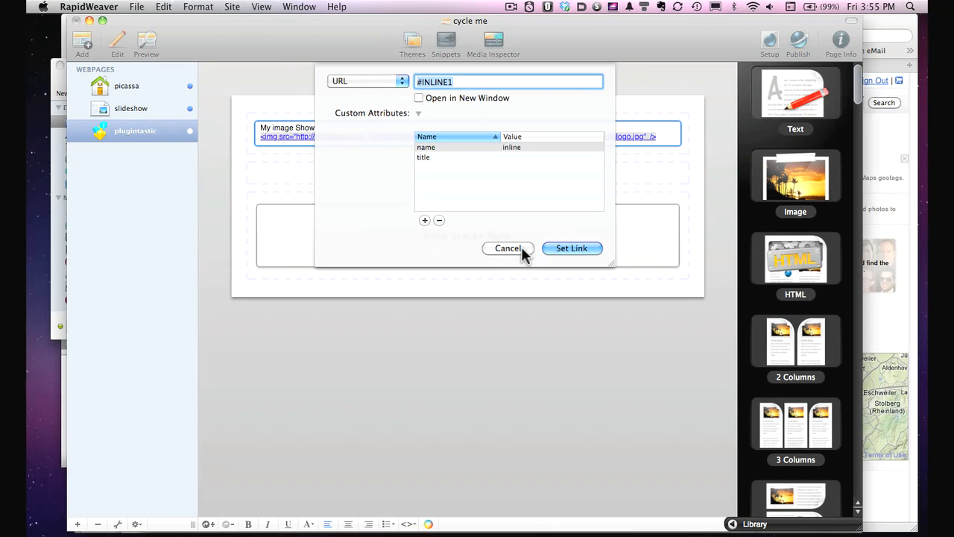
# - Dismiss the link dialog and return to the plugintastic page layout
pyautogui.click(507, 247)
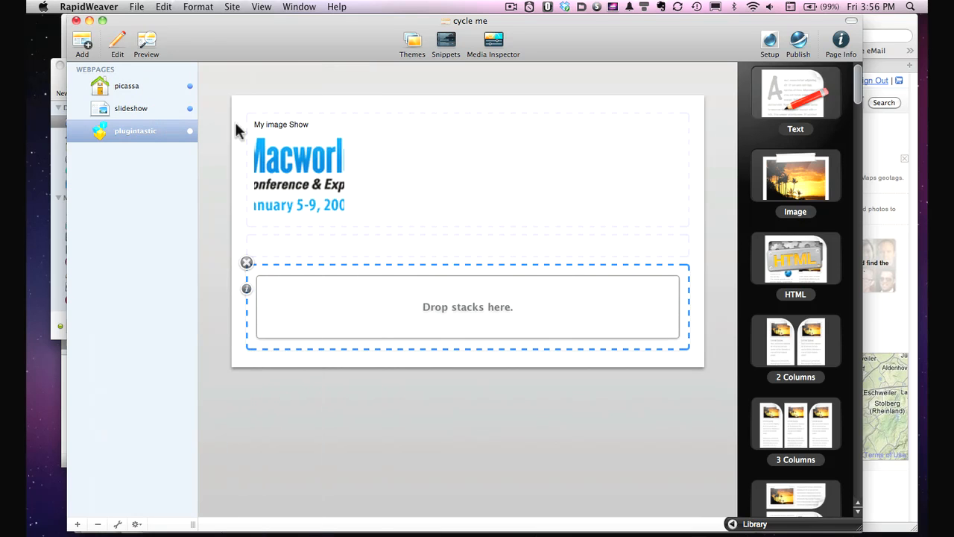
# - Preview the plugintastic page so the Macworld thumbnail opens the slideshow lightbox
pyautogui.click(798, 41)
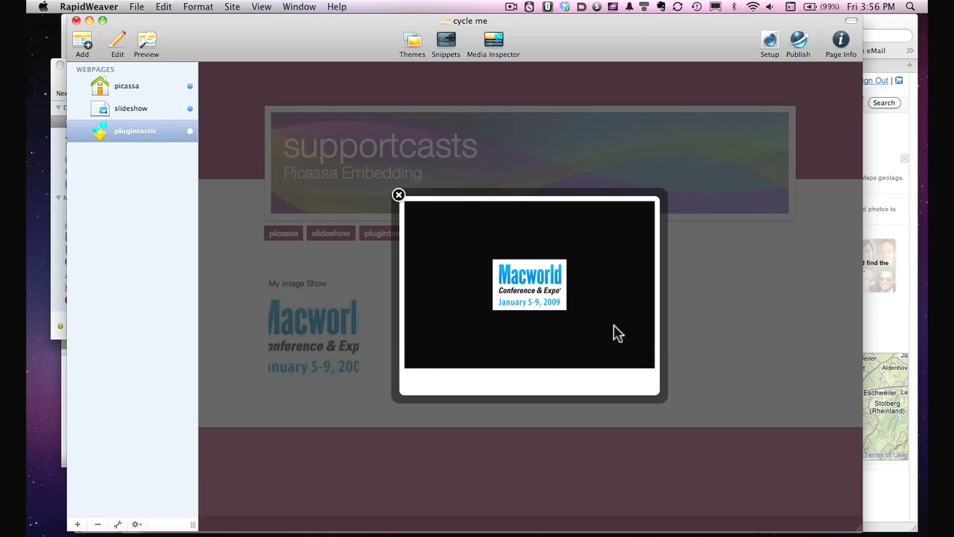
pyautogui.moveTo(399, 200)
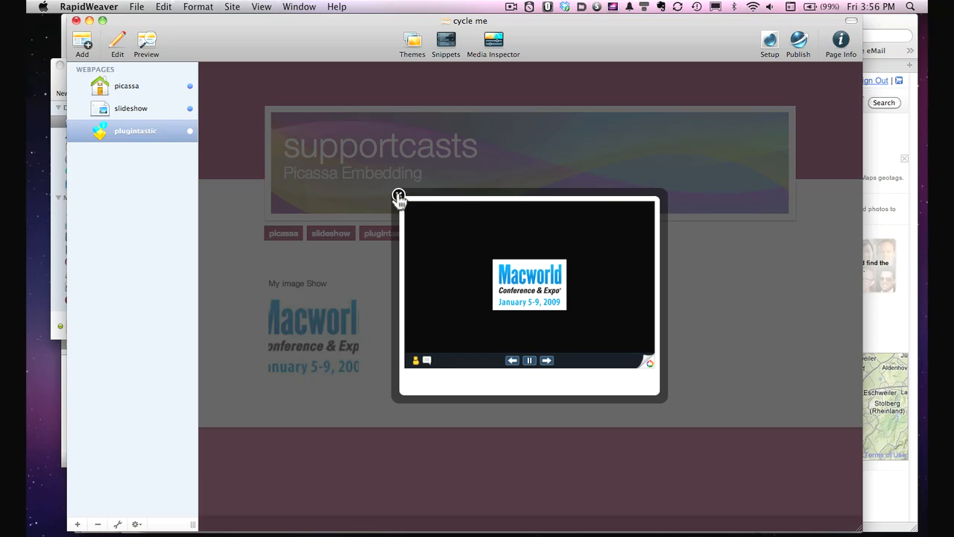